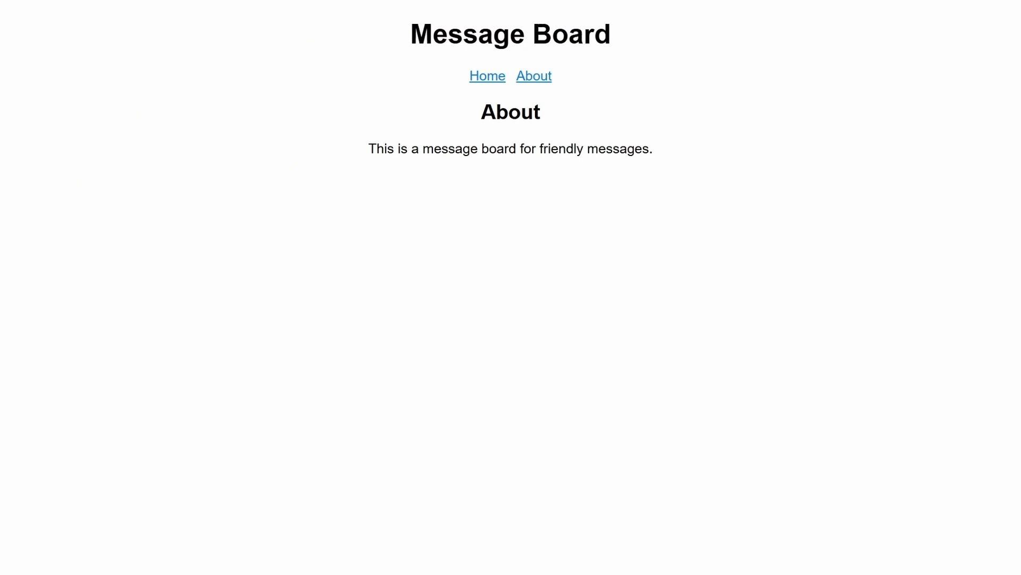
Leave the Message Board About page for the empty Visual Studio Code window
left_click(487, 76)
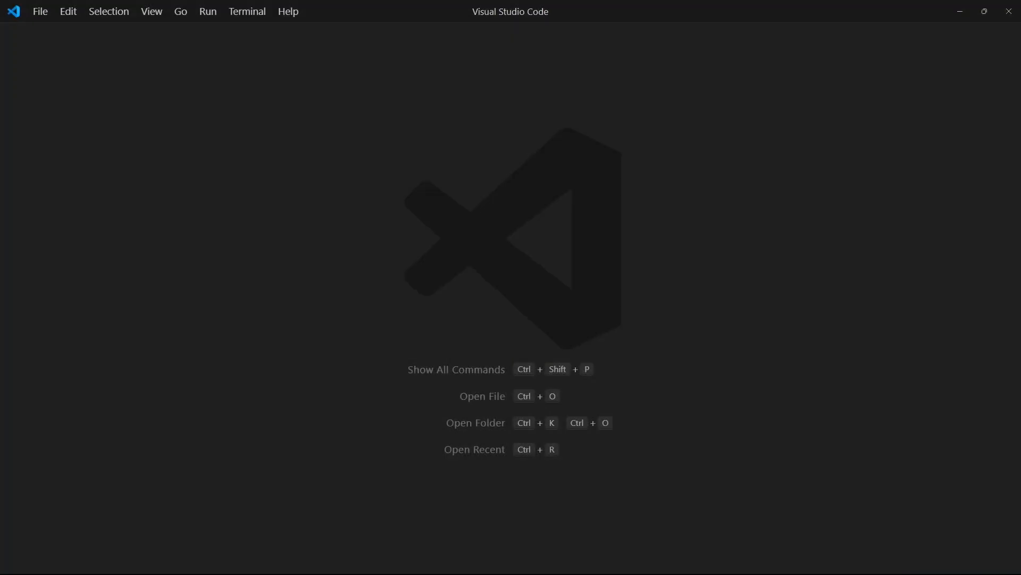
Make a new folder named FlaskProject on New Volume (D:) and select it as the workspace
left_click(39, 11)
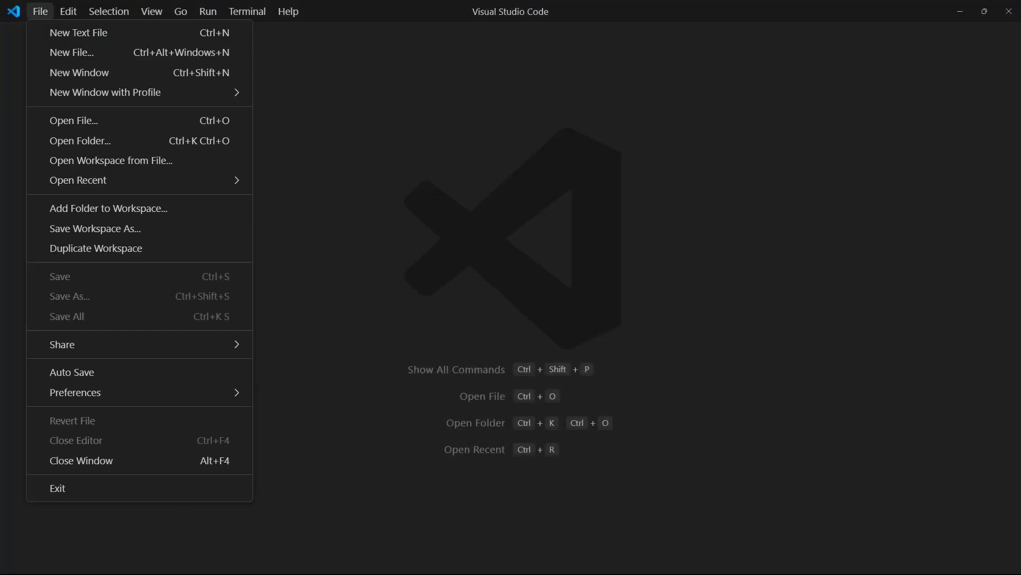
left_click(79, 141)
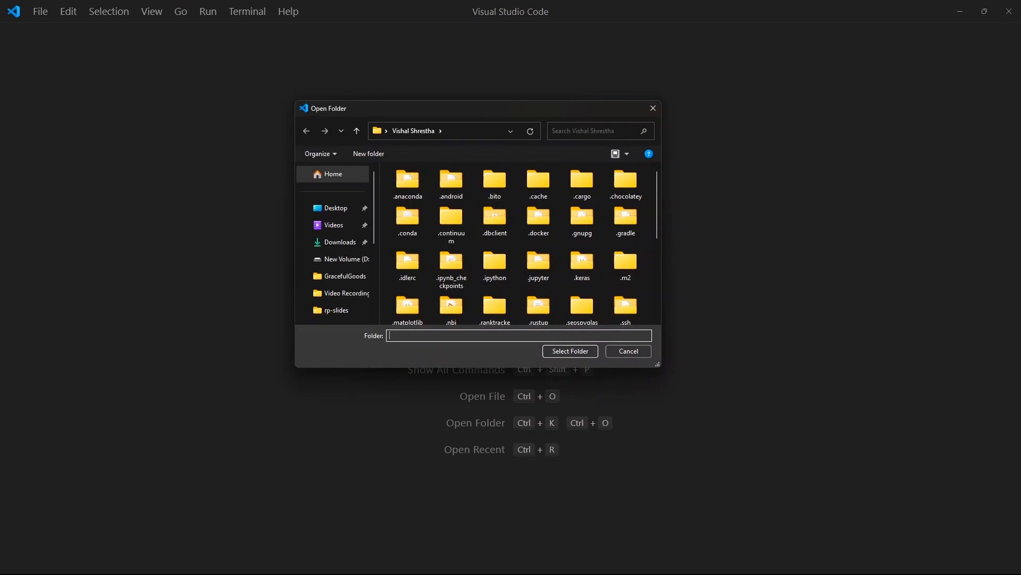
left_click(348, 258)
type("Flask")
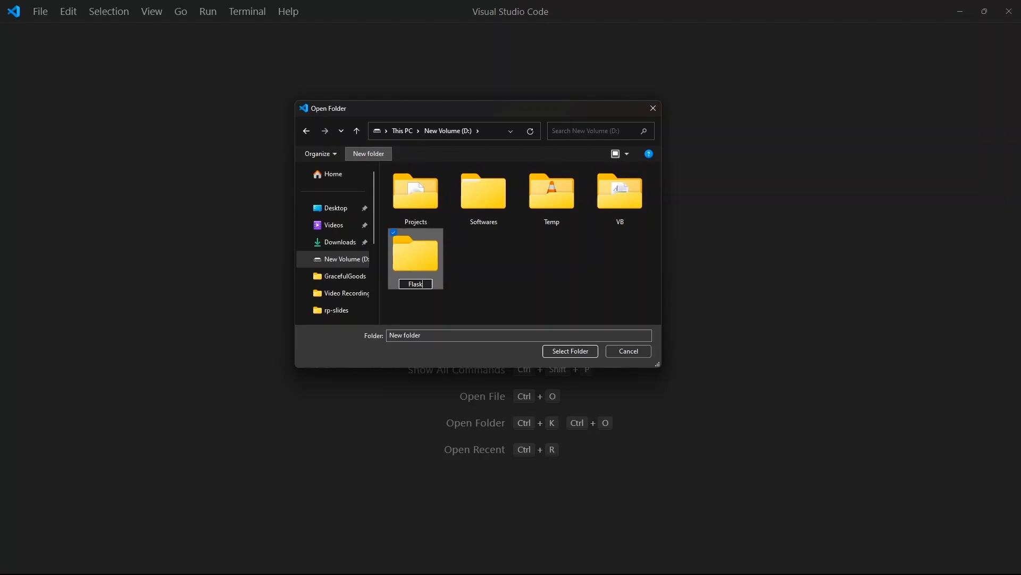
type("Project")
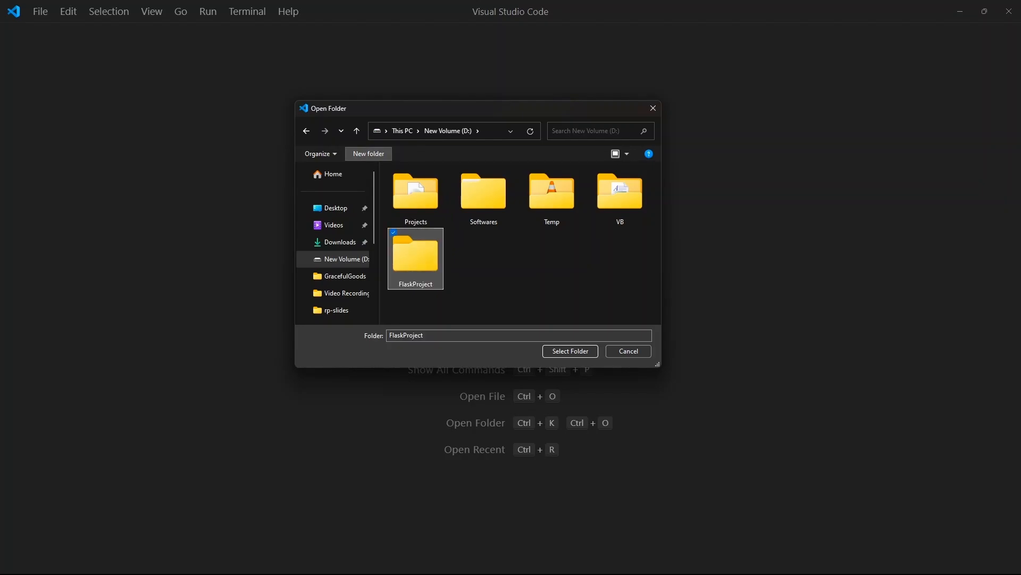
mouse_move(415, 254)
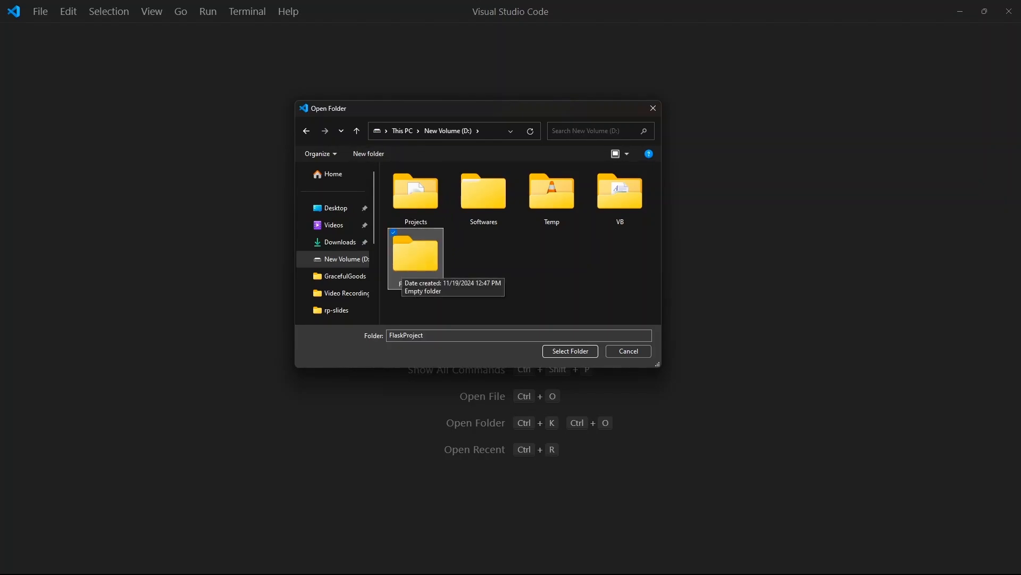
left_click(568, 351)
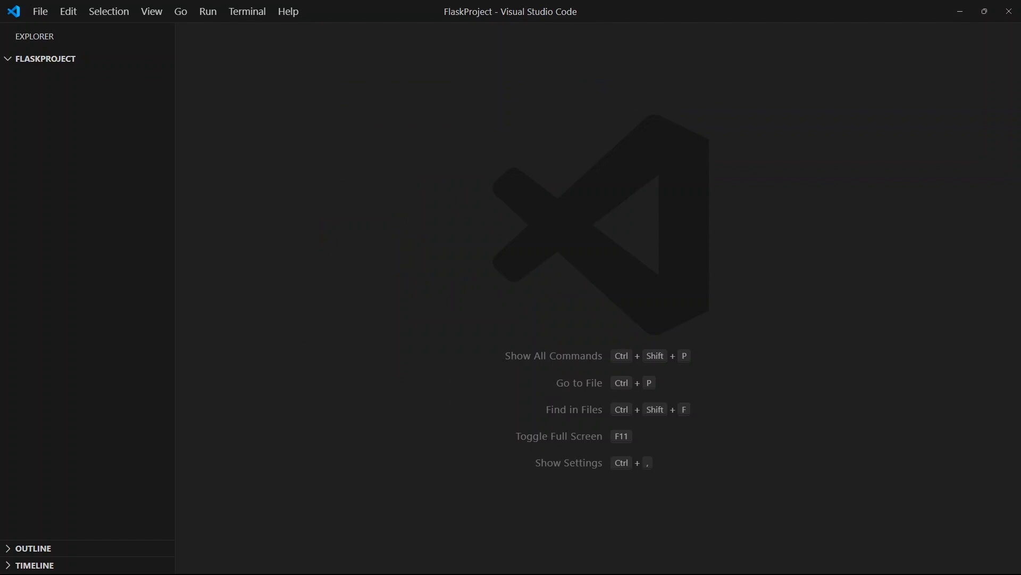
mouse_move(42, 59)
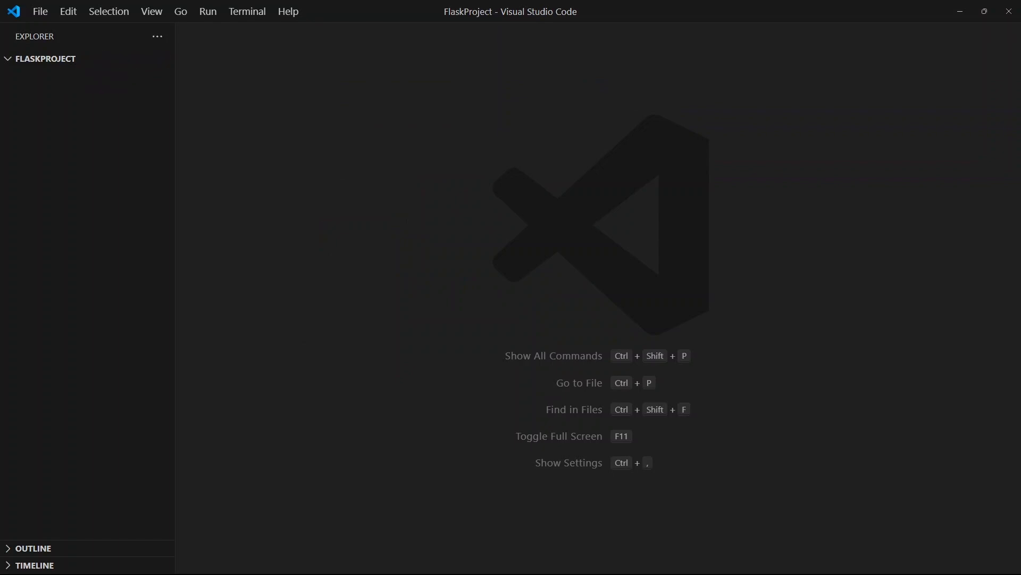
In a new terminal, run python -m venv venv to create the venv folder
left_click(247, 12)
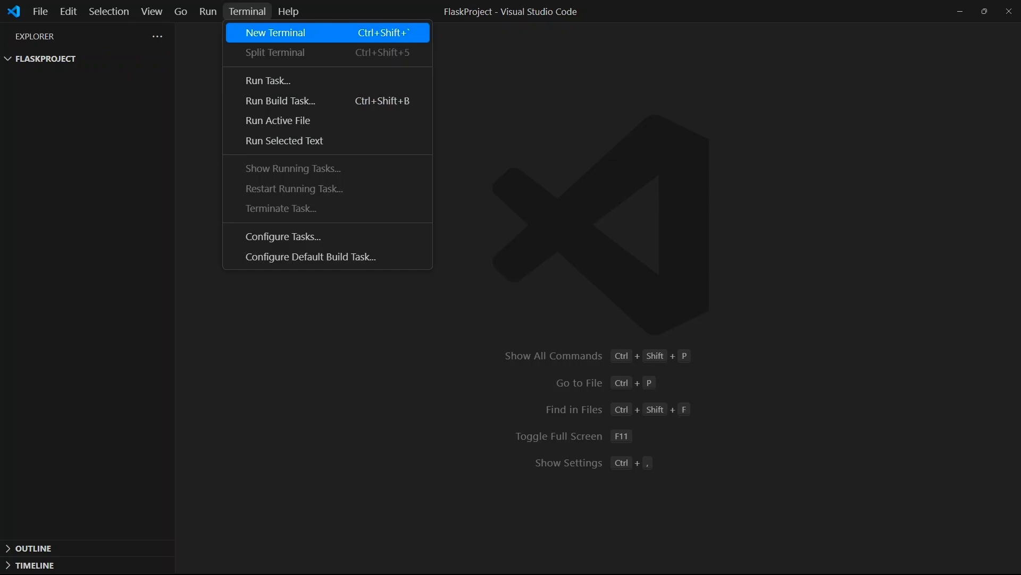
left_click(275, 33)
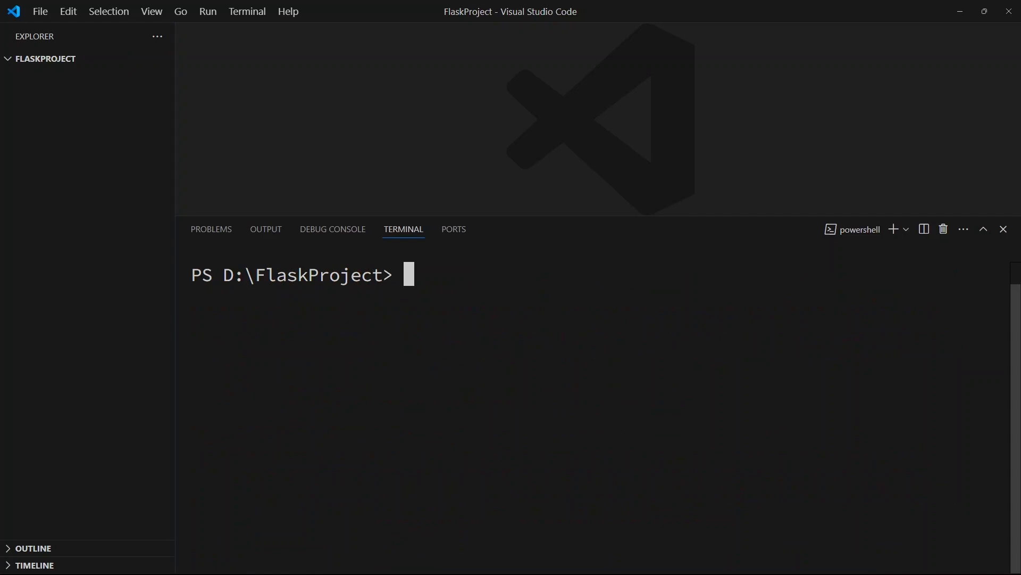
type("python")
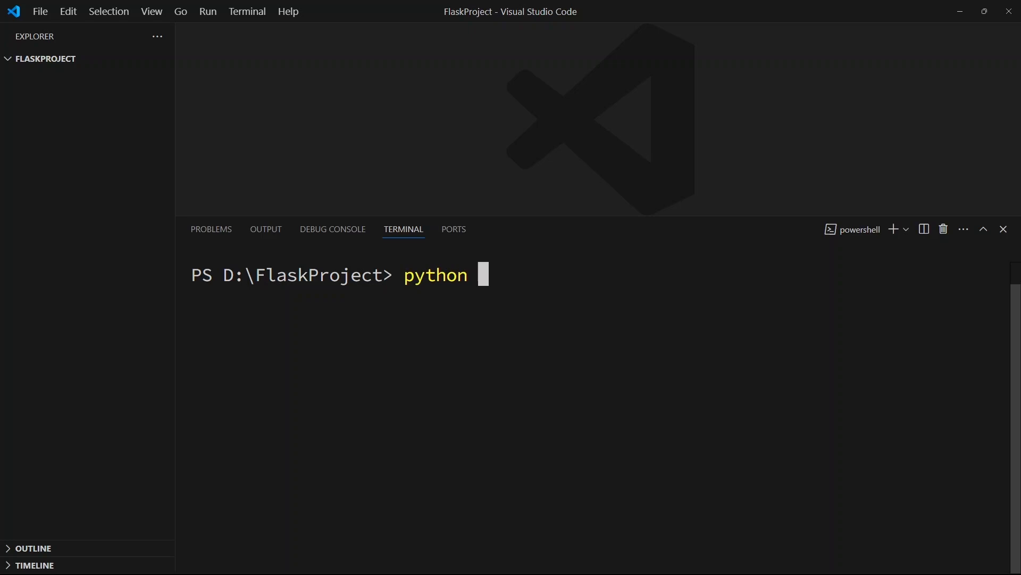
type("-m venv")
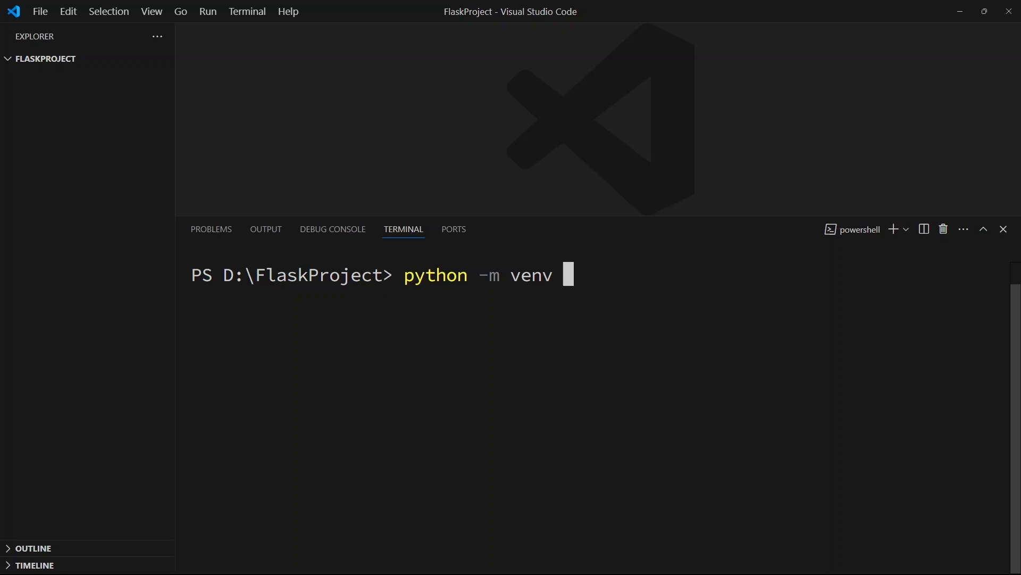
type("ve")
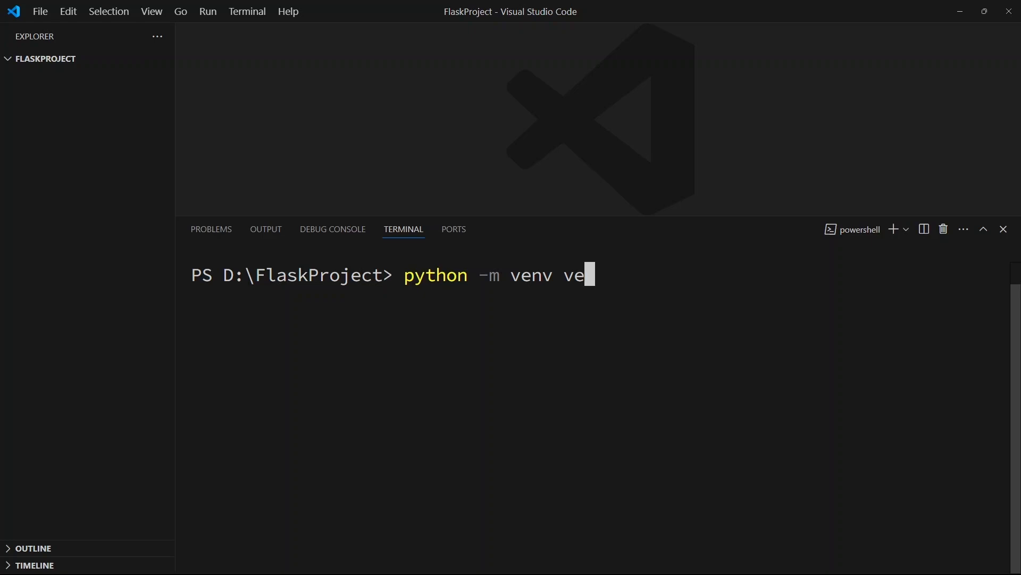
type("nv")
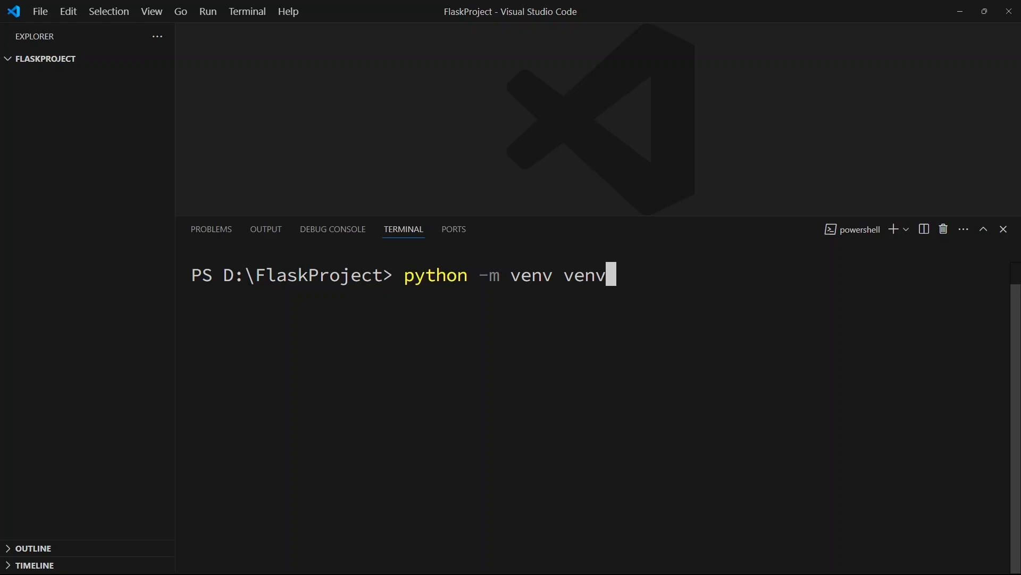
key("Return")
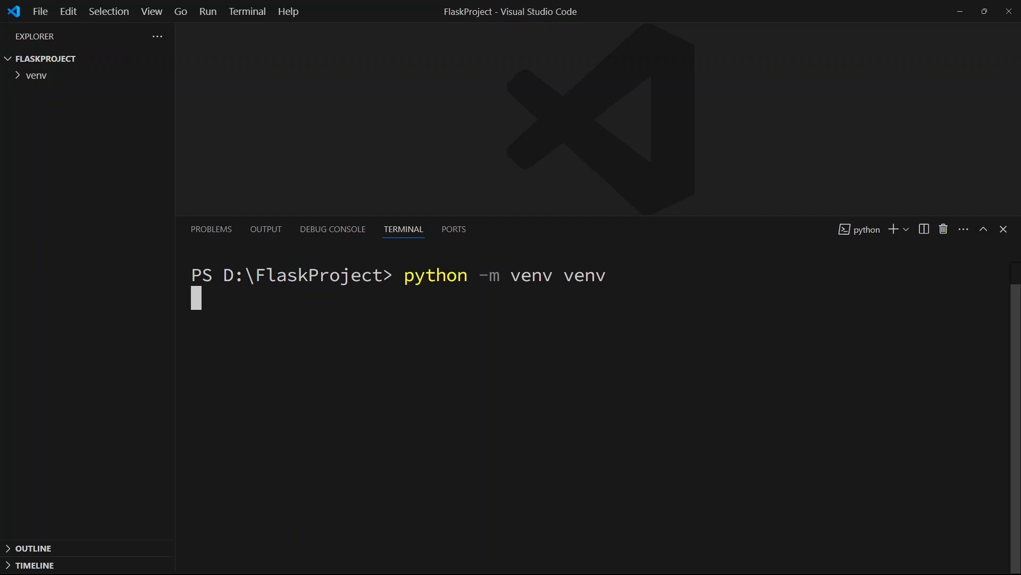
mouse_move(58, 58)
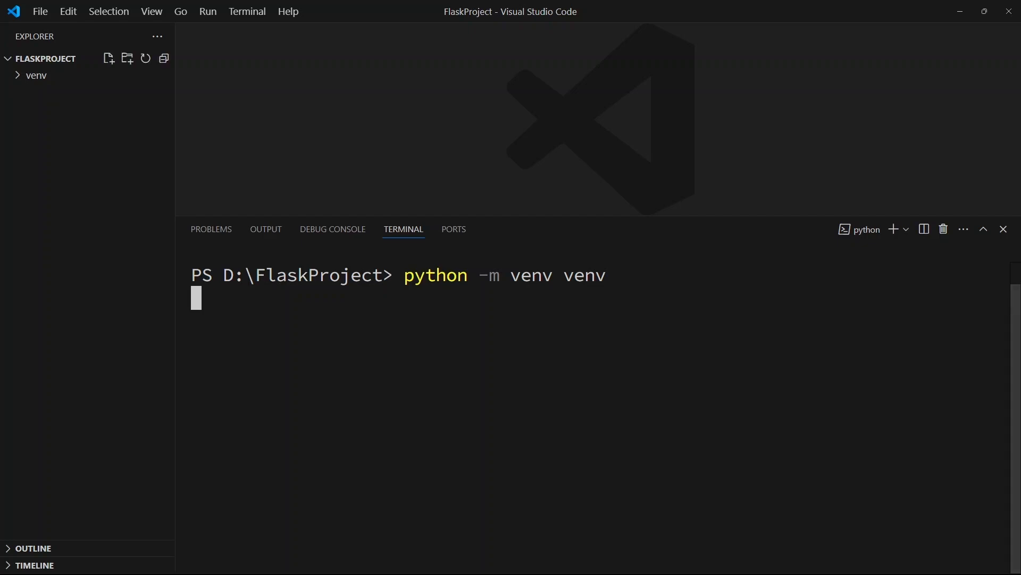
mouse_move(35, 75)
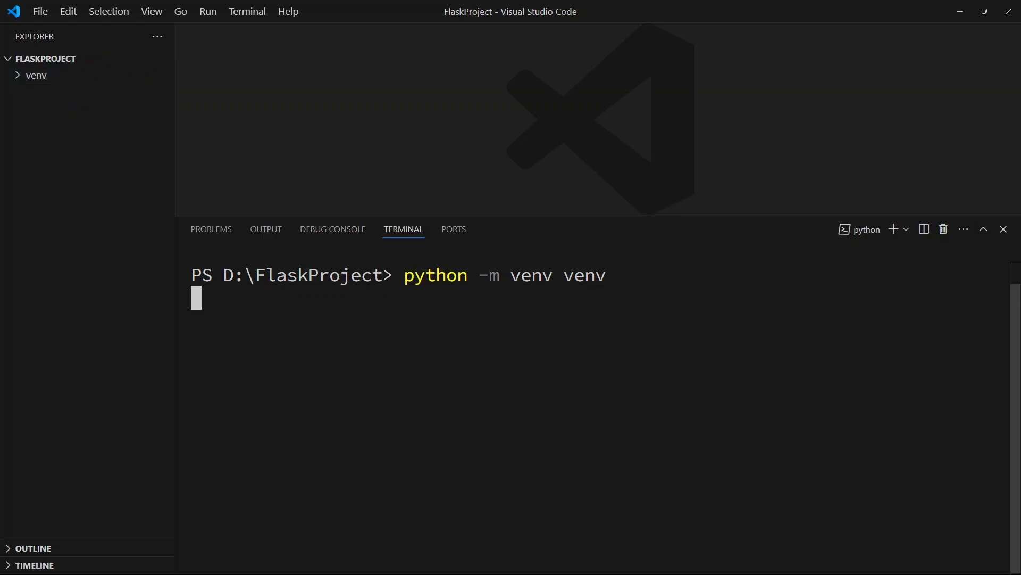
Run .\venv\Scripts\activate so the terminal prompt shows (venv)
key("Return")
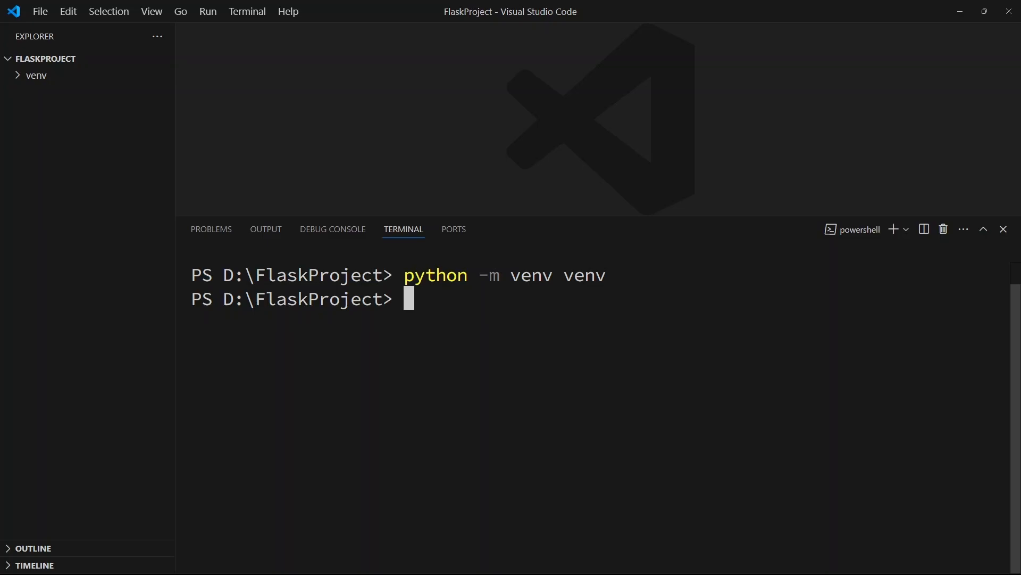
type("ven")
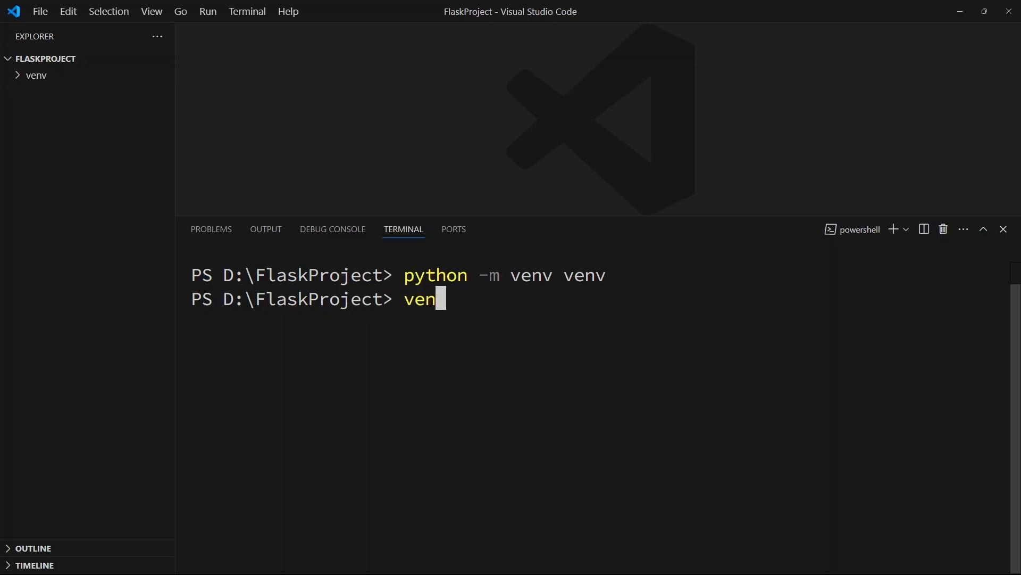
type(".\\venv\\")
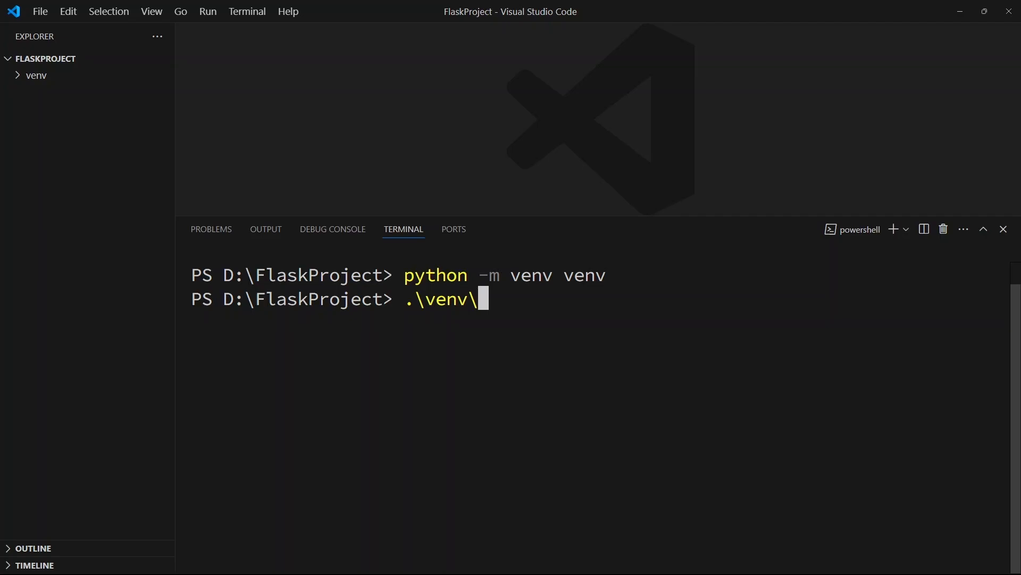
type("Scr")
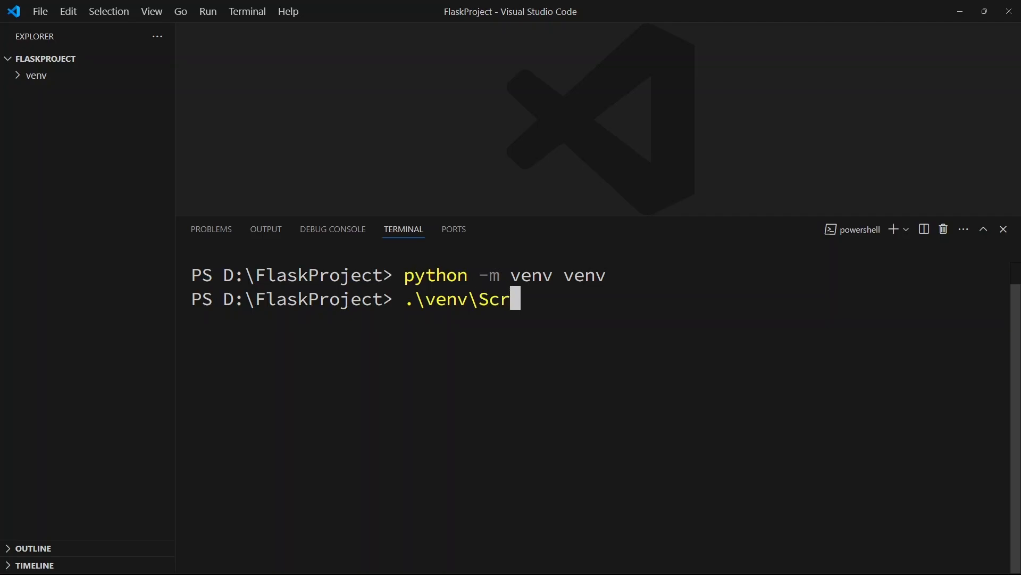
type("ipts\\")
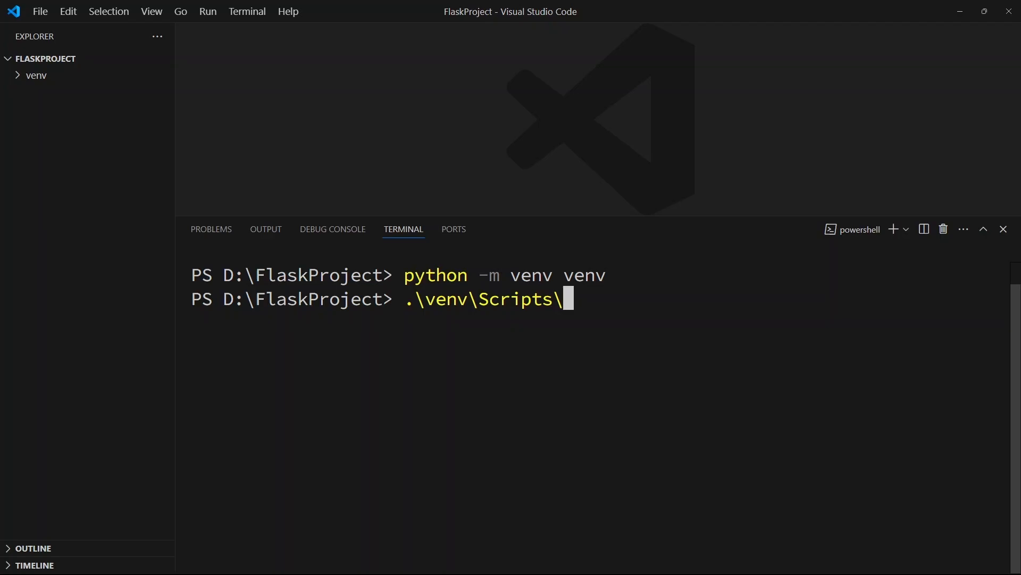
type("acti")
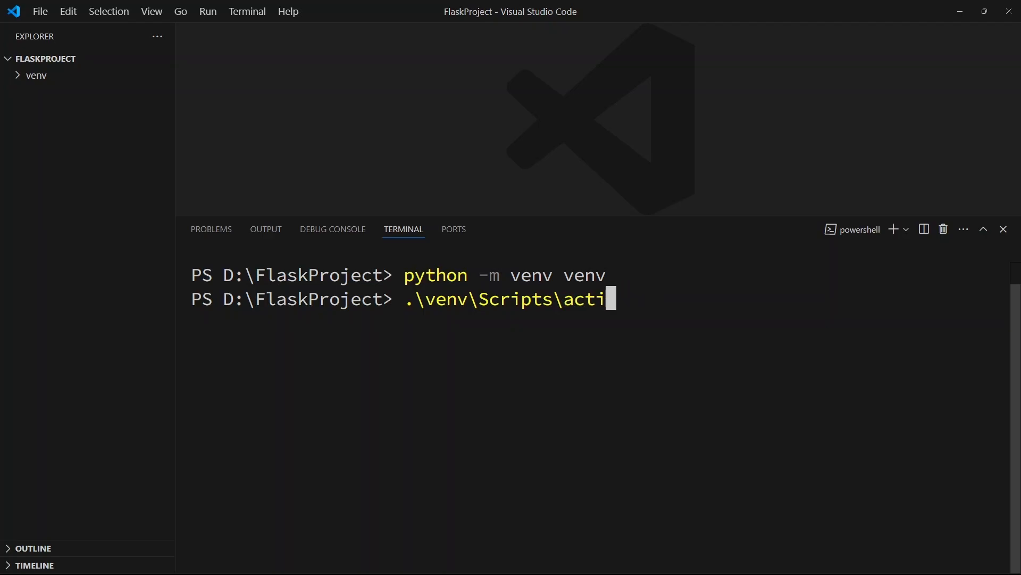
key("Return")
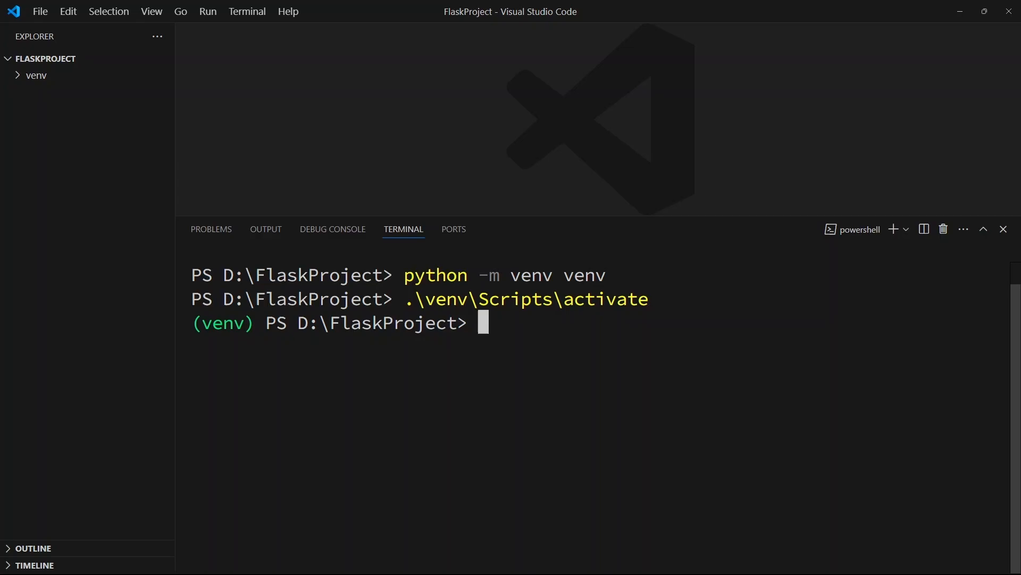
Select terminal text and type the alternative command source venv/bin/activate
double_click(226, 323)
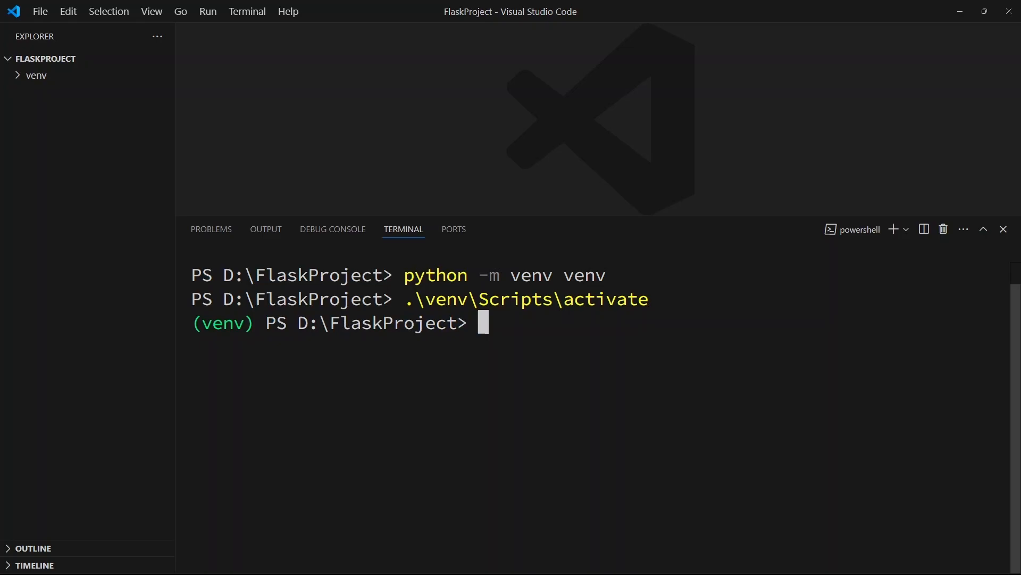
type("source venv/")
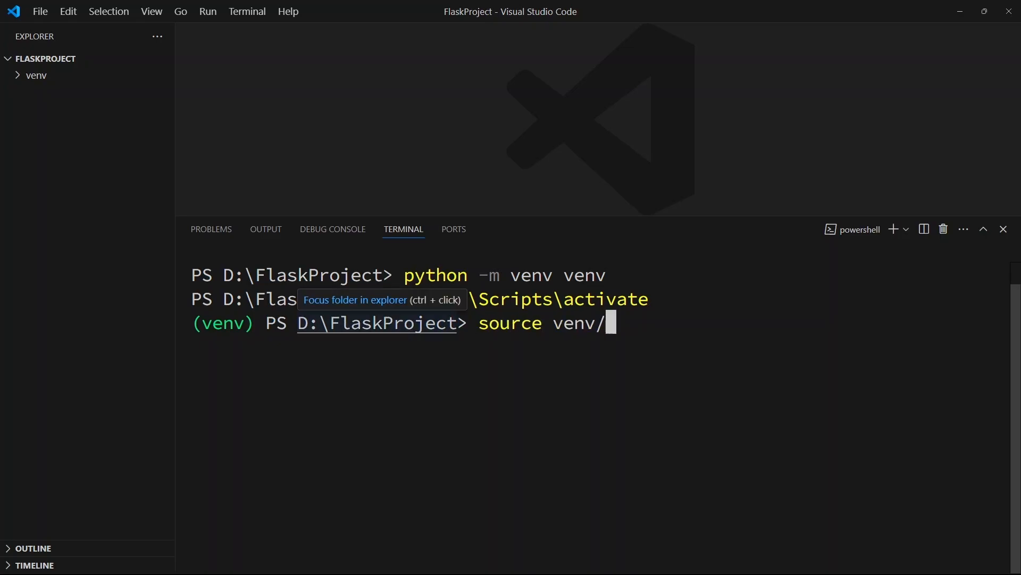
type("bin")
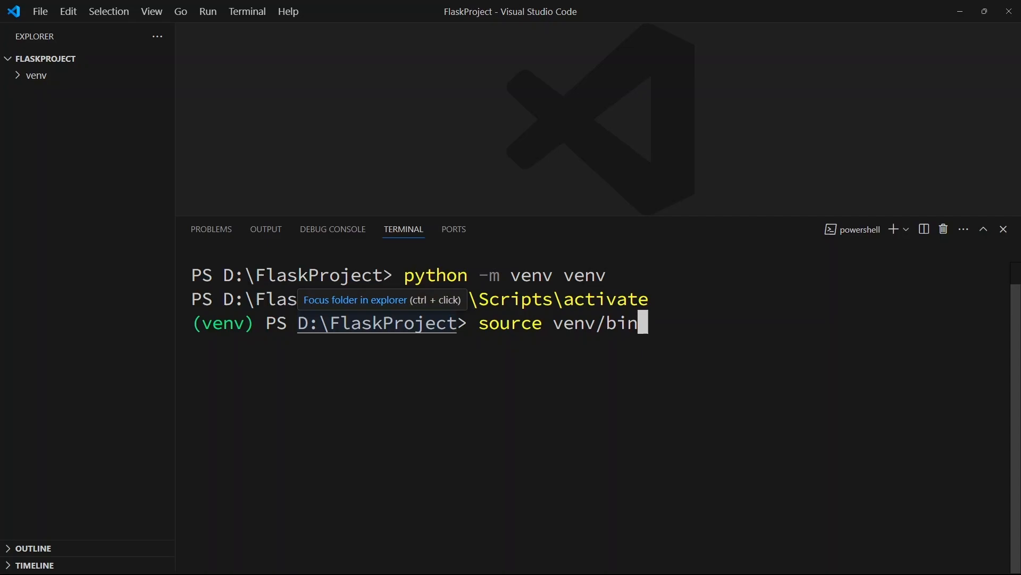
type("/")
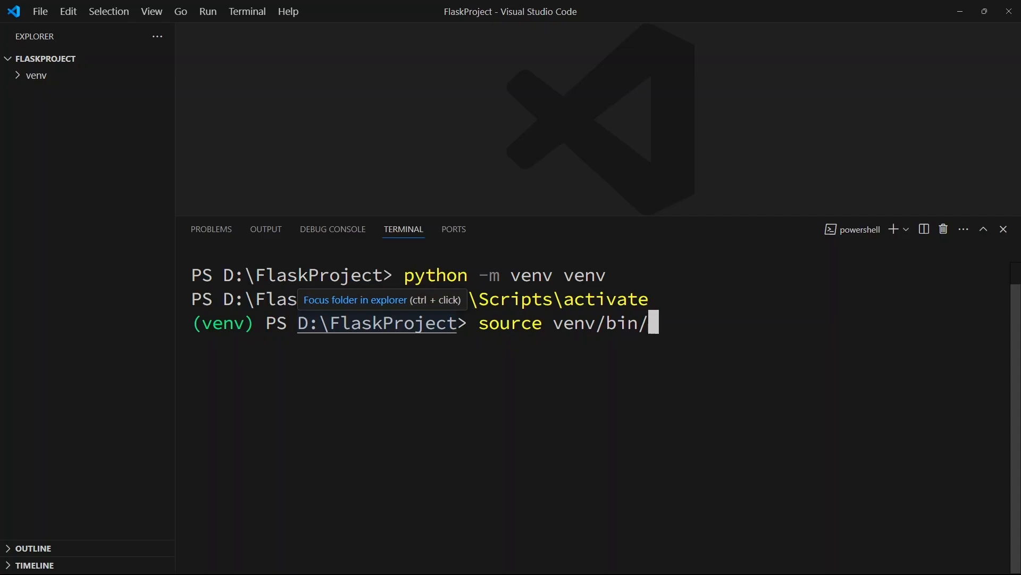
type("activate")
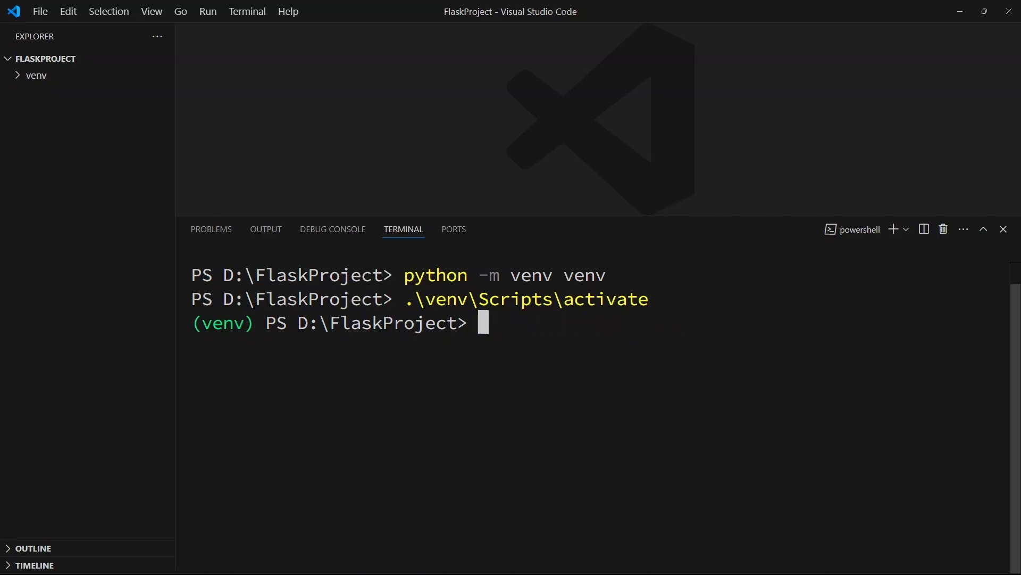
Run python -m pip install flask and scroll through the package download output
type("python")
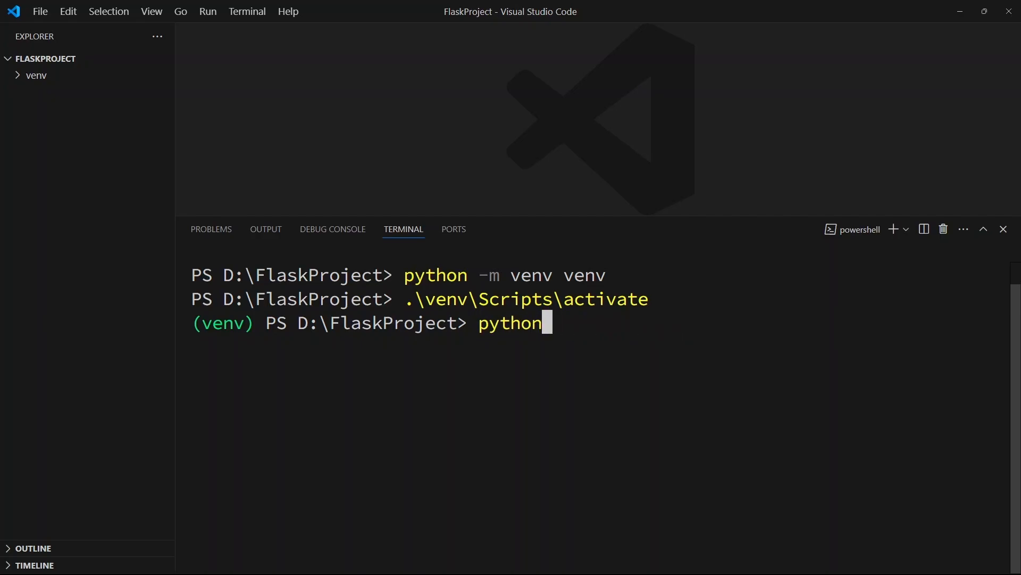
type("-m pip in")
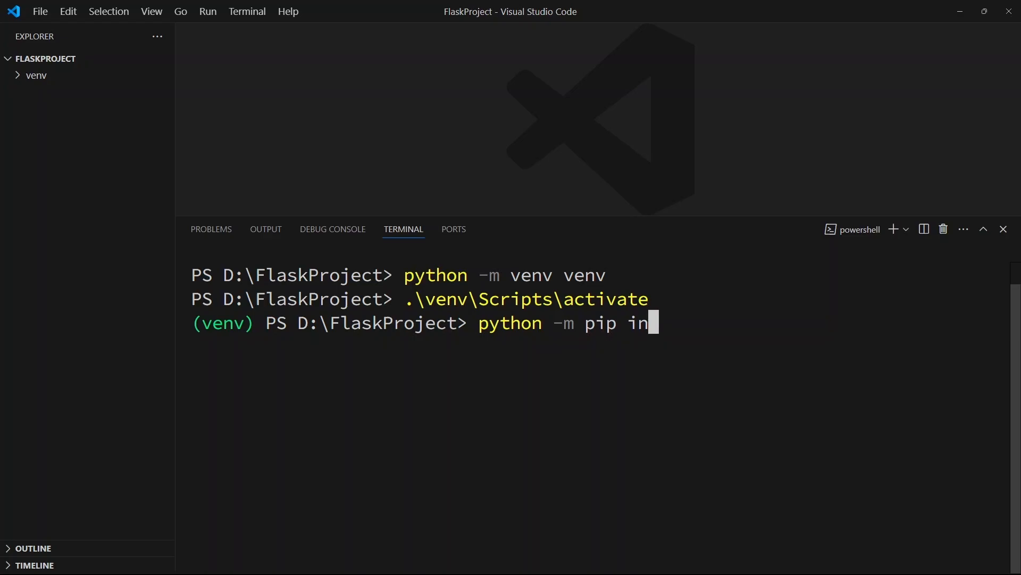
type("stall flask")
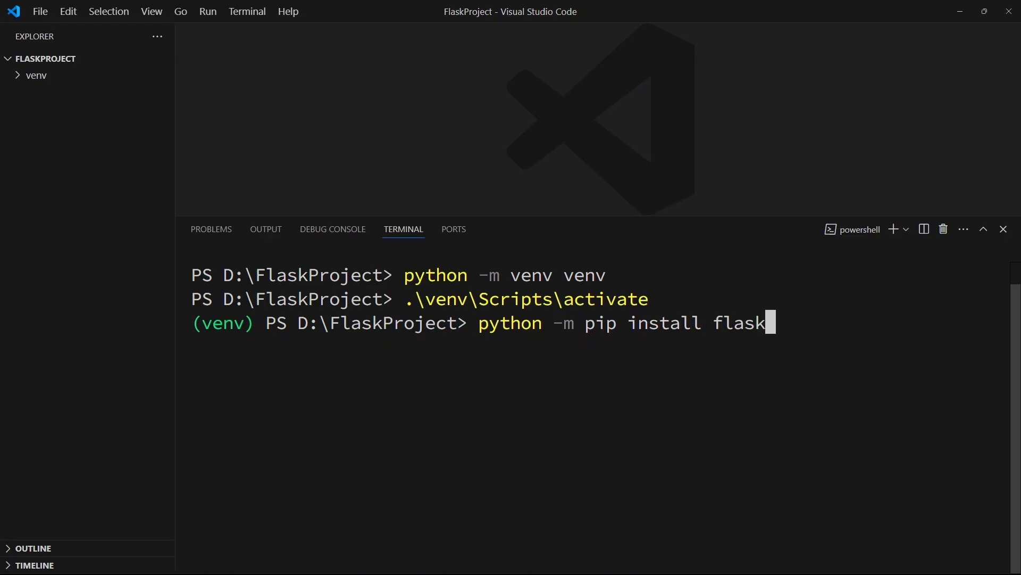
key("Return")
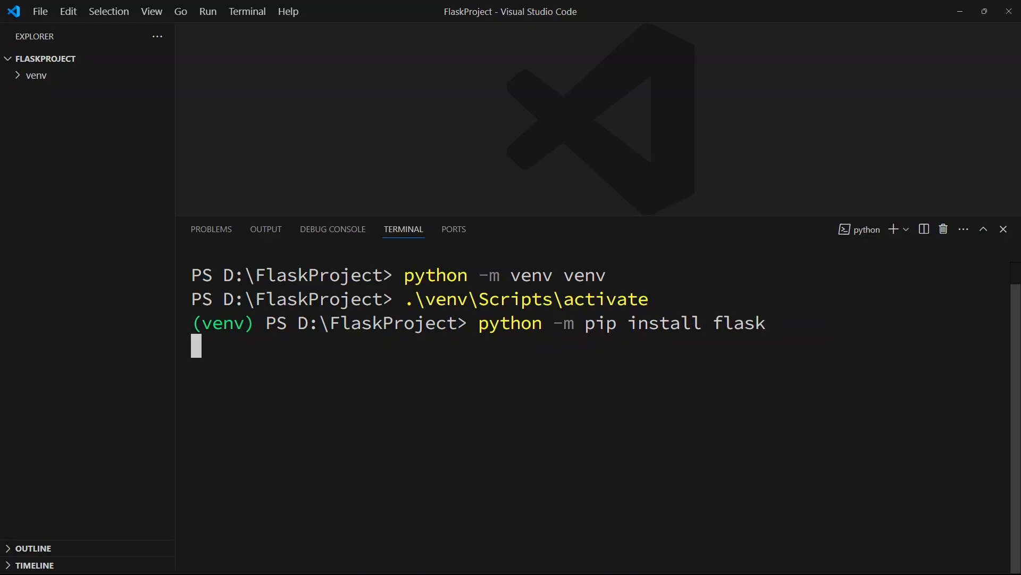
key("Return")
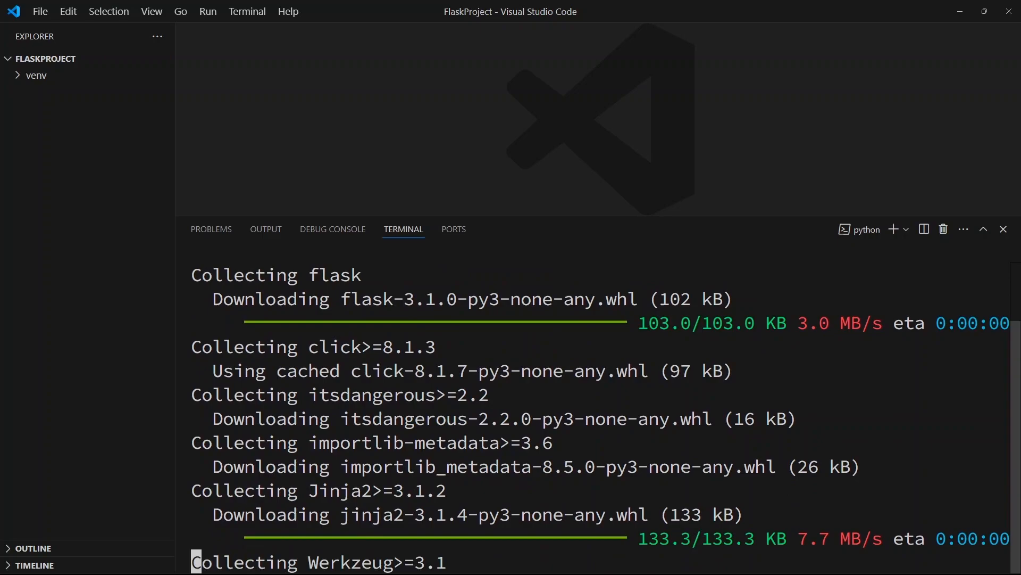
scroll("down", 3)
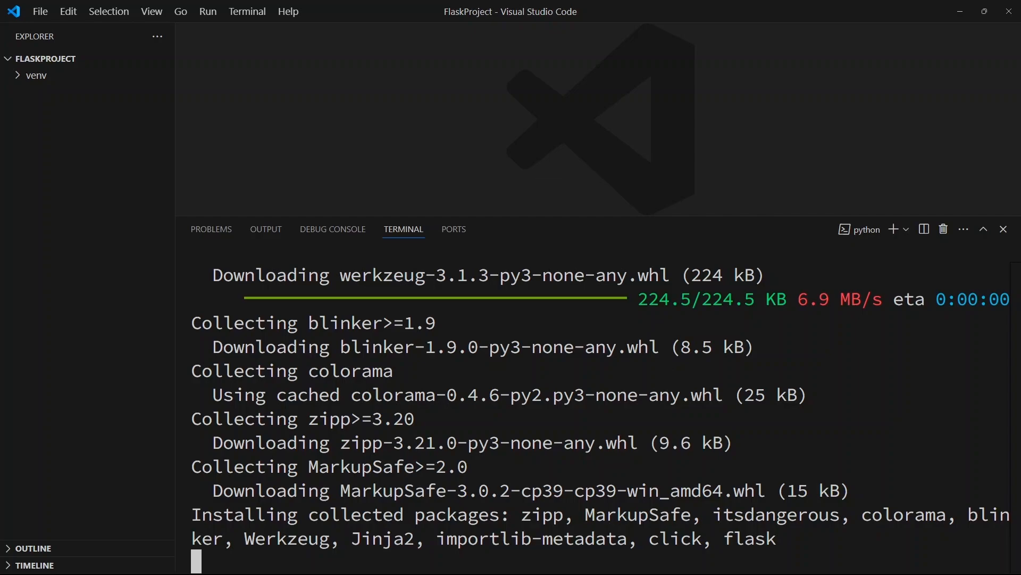
scroll("down", 3)
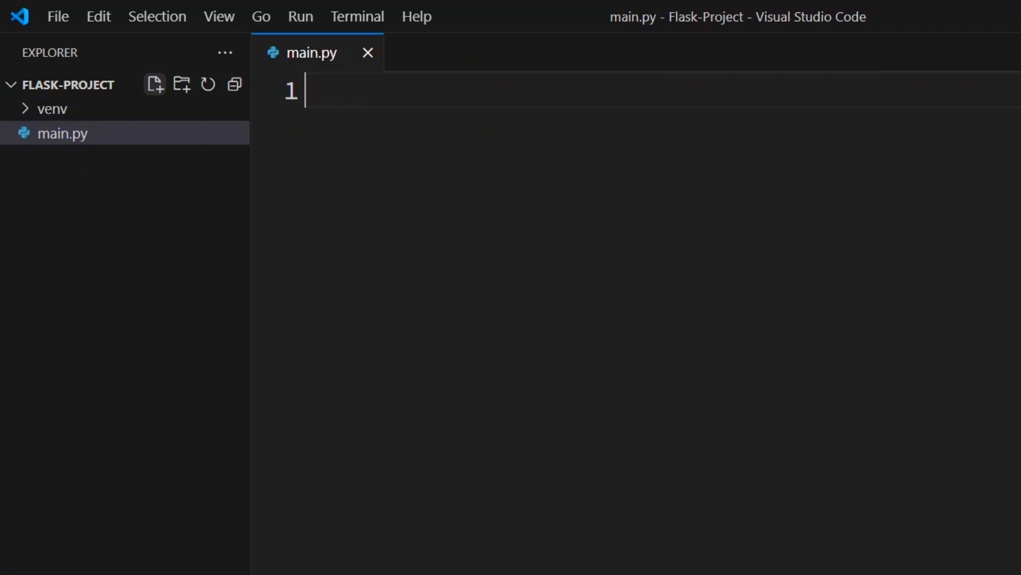
Begin the Flask app by typing the import line from flask import Flask
type("from flask import Flask")
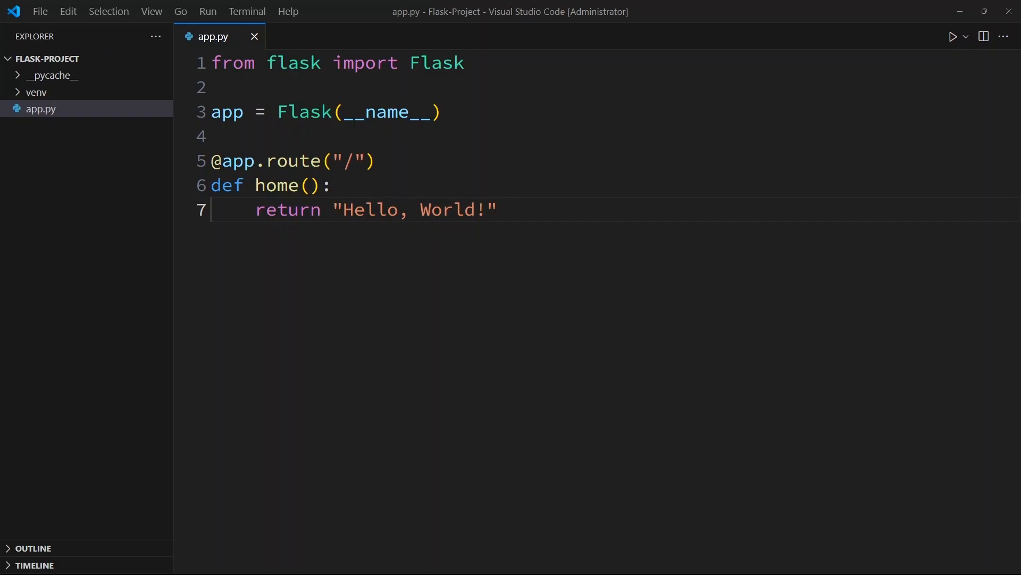
In a new terminal, run .\venv\Scripts\activate, then start typing python -m
left_click(247, 11)
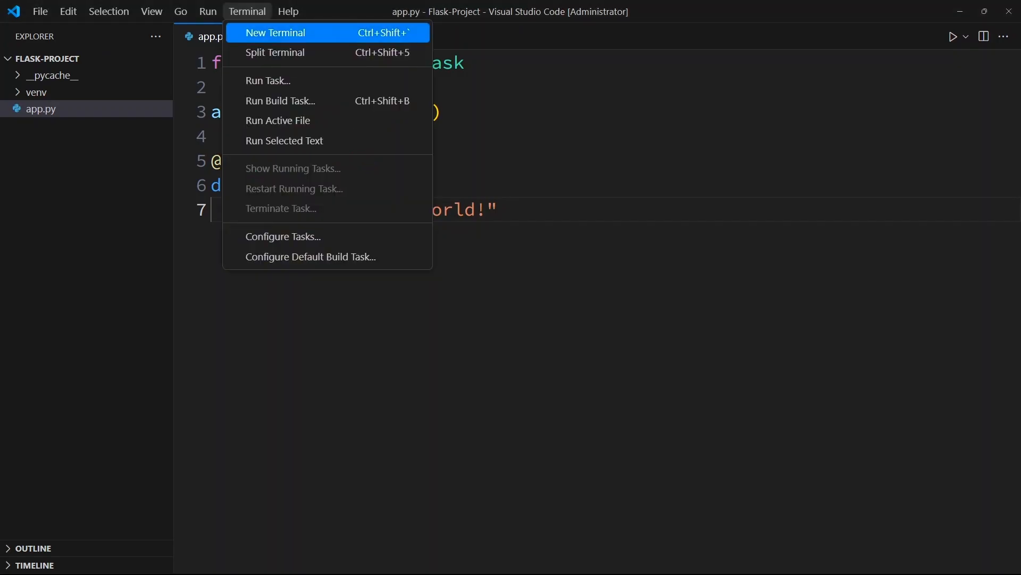
left_click(275, 32)
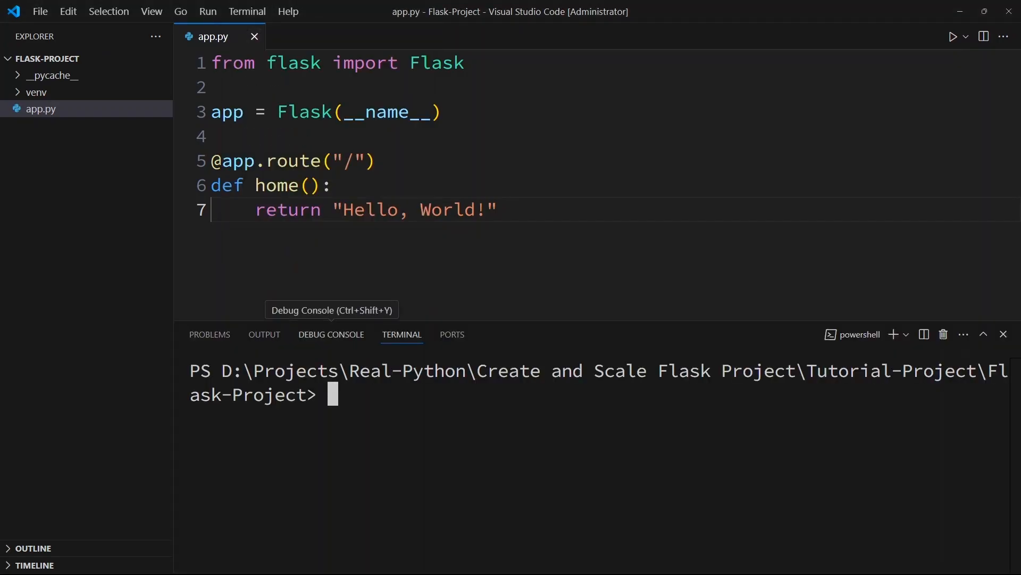
type(".\\venv\\S")
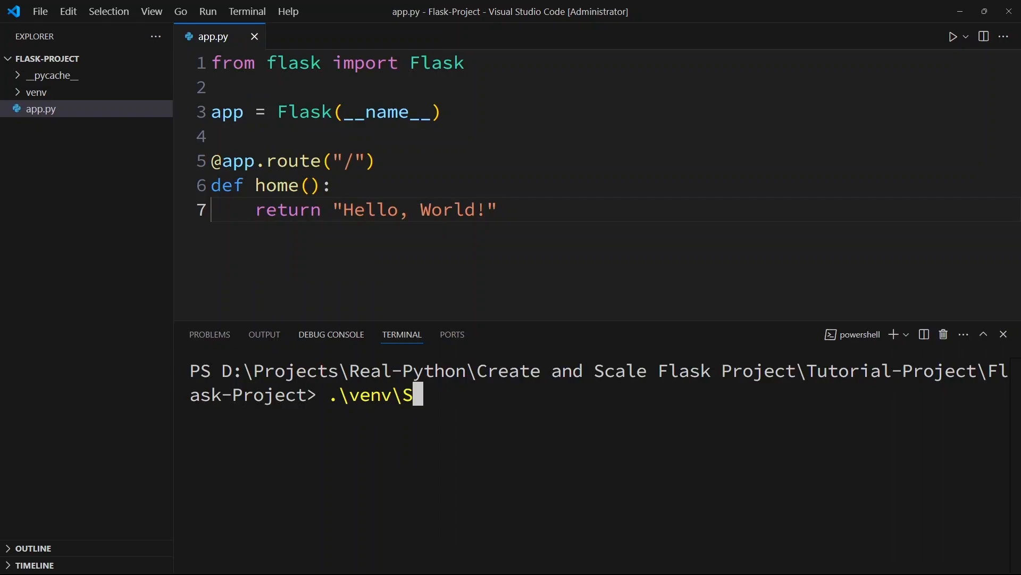
type("cripts\\activate")
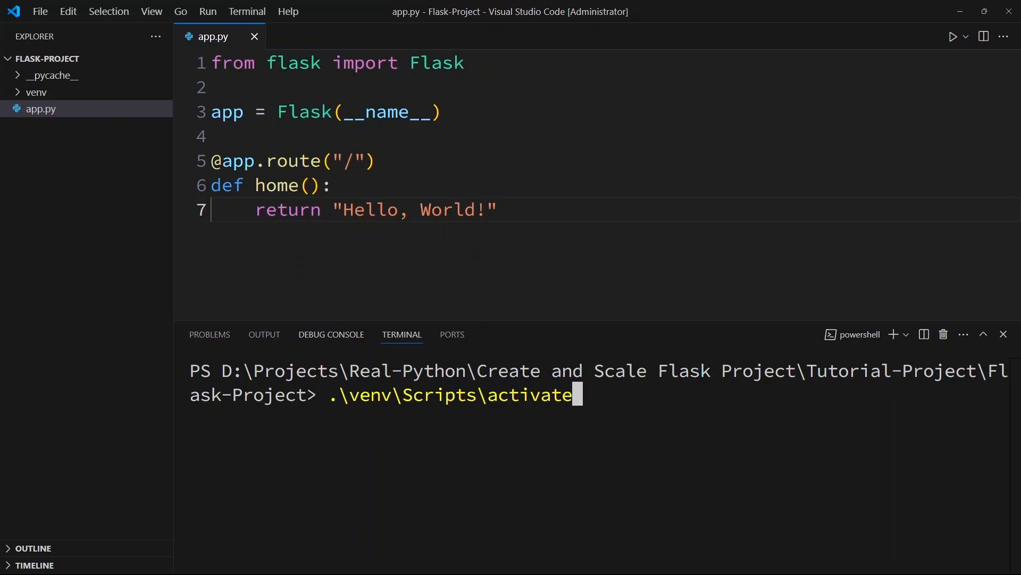
key("Return")
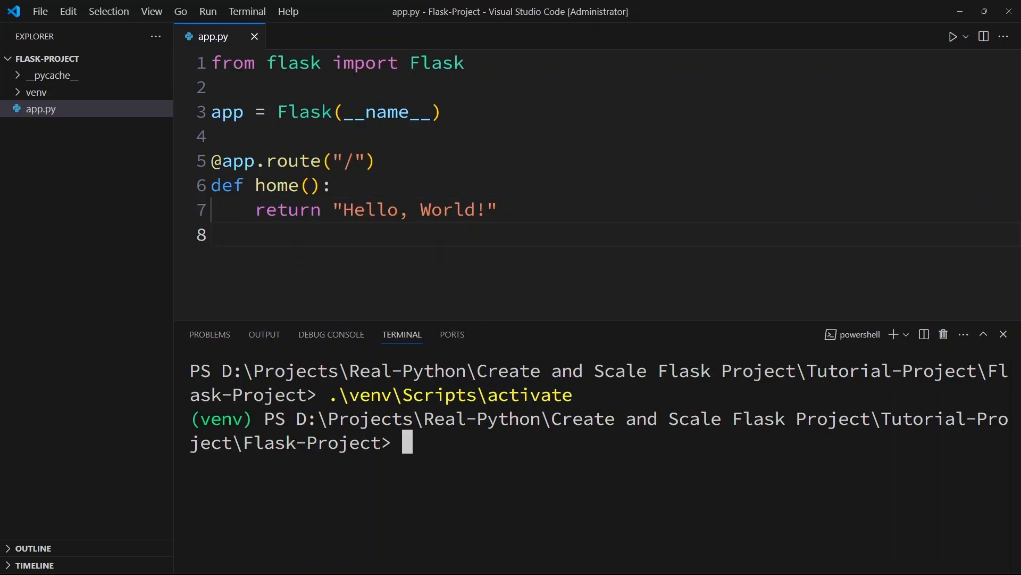
type("python -m")
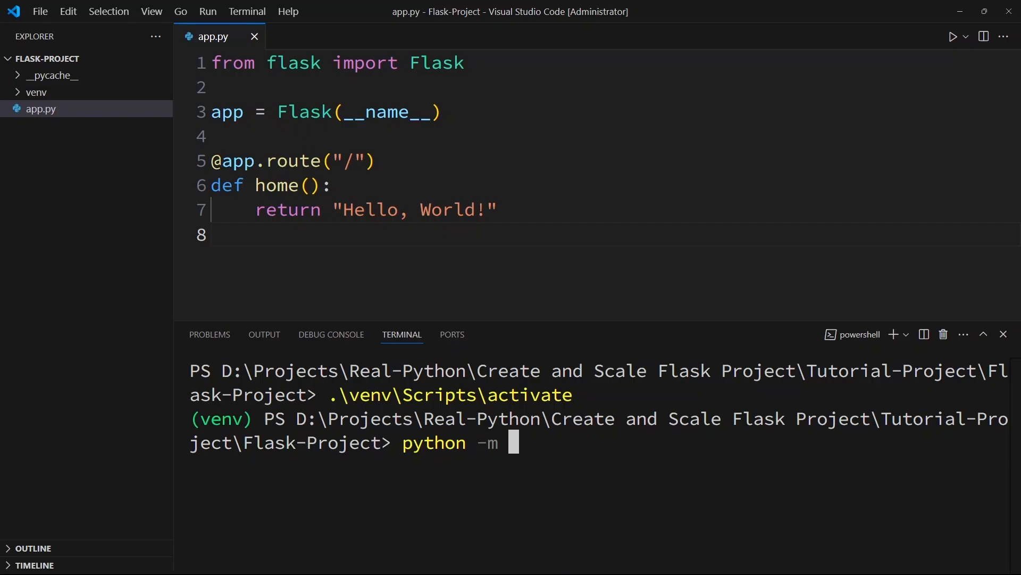